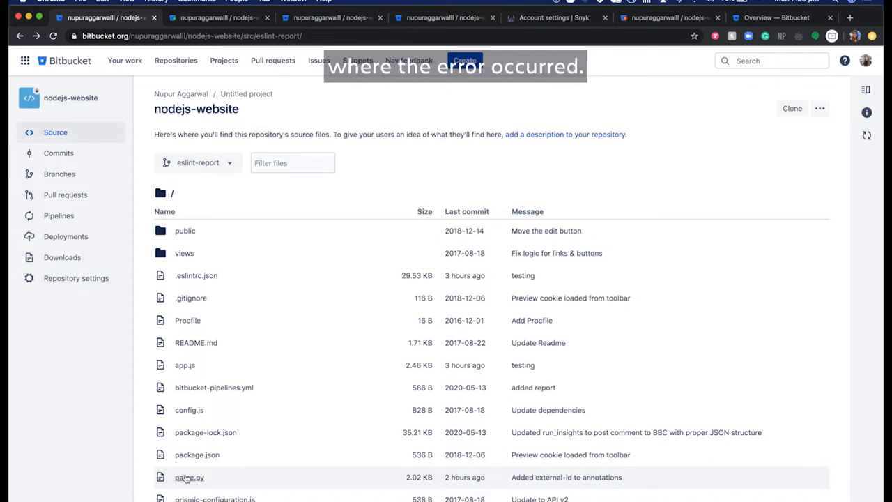
Step: Go to the repository's Pull requests and reach the 'Added some changes to pipeline config' PR
{"action": "scroll", "scroll_direction": "down", "scroll_amount": 3}
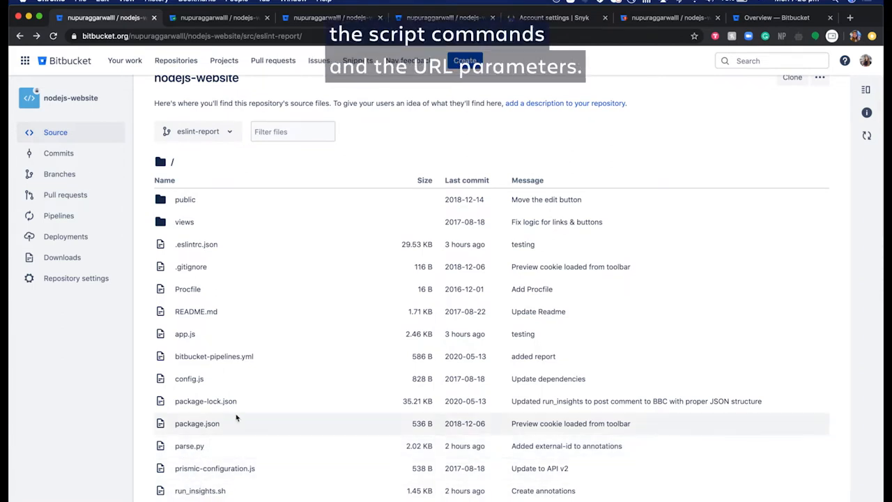
{"action": "left_click", "coordinate": [214, 357]}
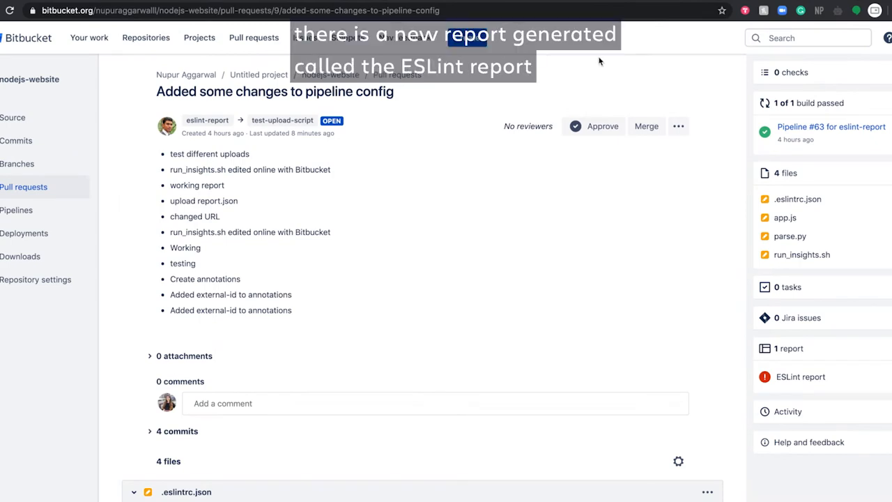
Step: Review the ESLint report's 35 errors and 6 warnings by file, then close it
{"action": "left_click", "coordinate": [800, 376]}
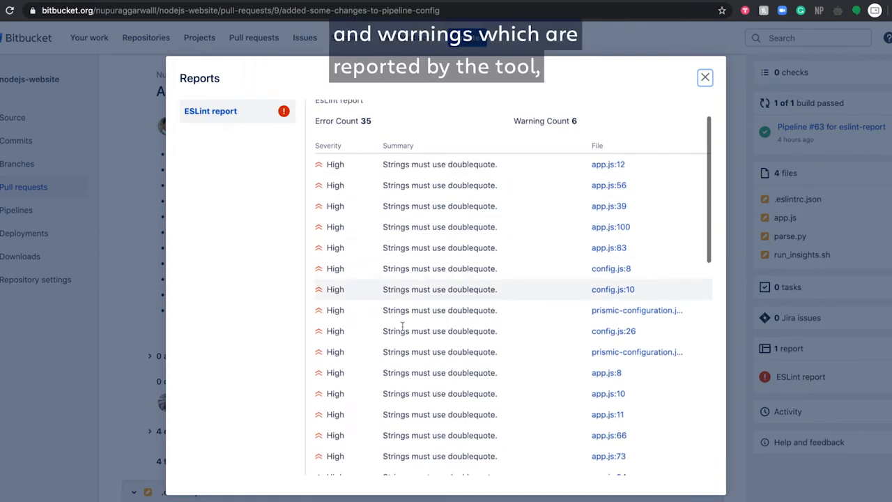
{"action": "scroll", "scroll_direction": "down", "scroll_amount": 3}
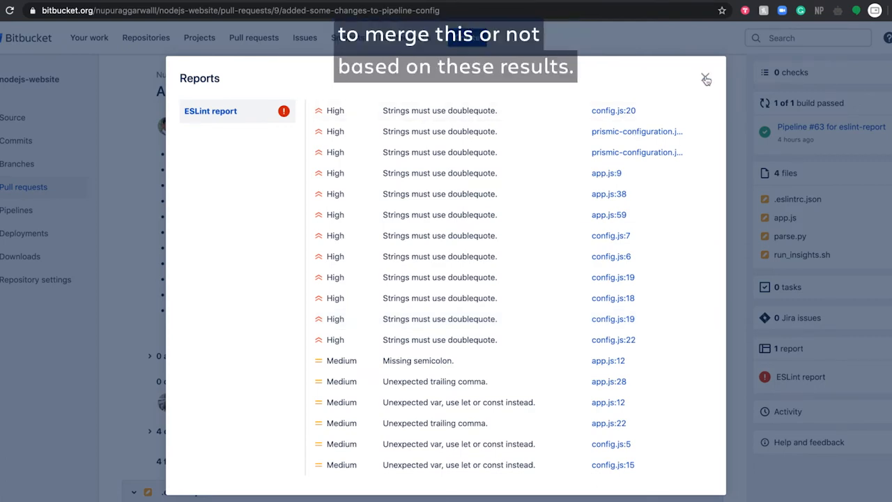
{"action": "left_click", "coordinate": [706, 78]}
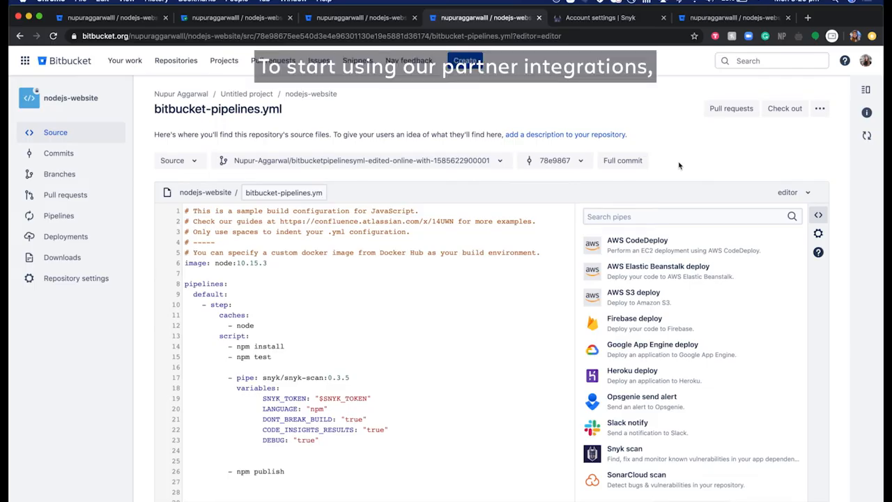
Step: Browse the full pipes catalogue from bitbucket-pipelines.yml and filter it to code-insights pipes
{"action": "scroll", "scroll_direction": "down", "scroll_amount": 3}
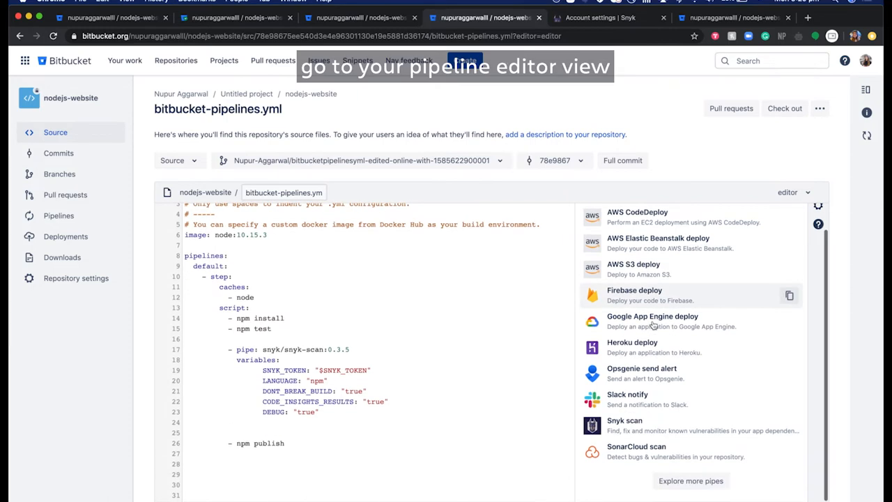
{"action": "left_click", "coordinate": [692, 479]}
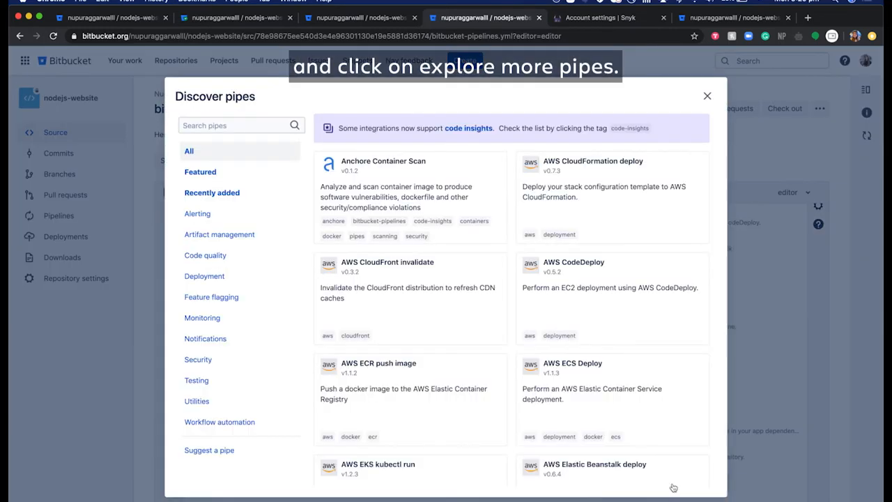
{"action": "left_click", "coordinate": [631, 128]}
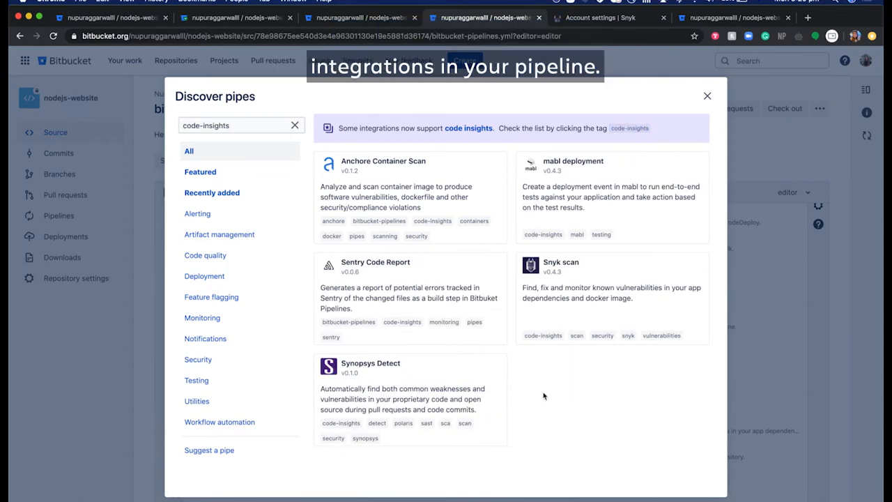
Step: View the Snyk scan pipe details and YAML snippet, then close the Discover pipes dialog
{"action": "left_click", "coordinate": [560, 262]}
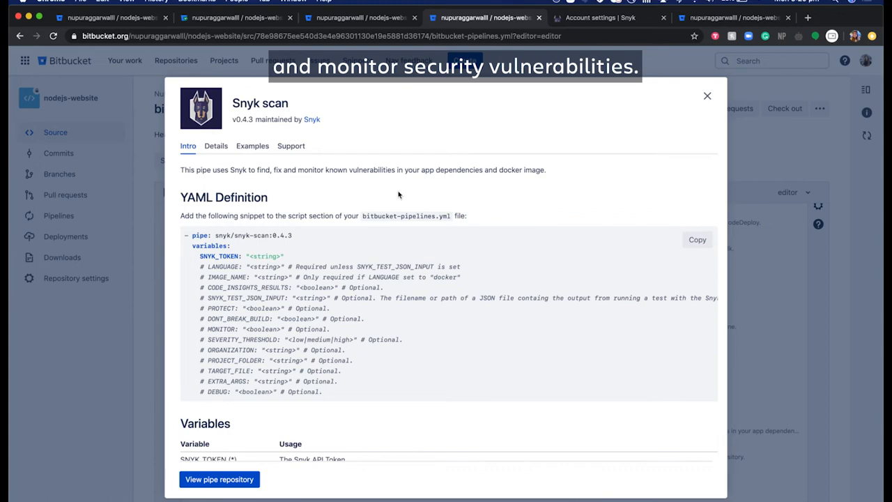
{"action": "left_click", "coordinate": [707, 96]}
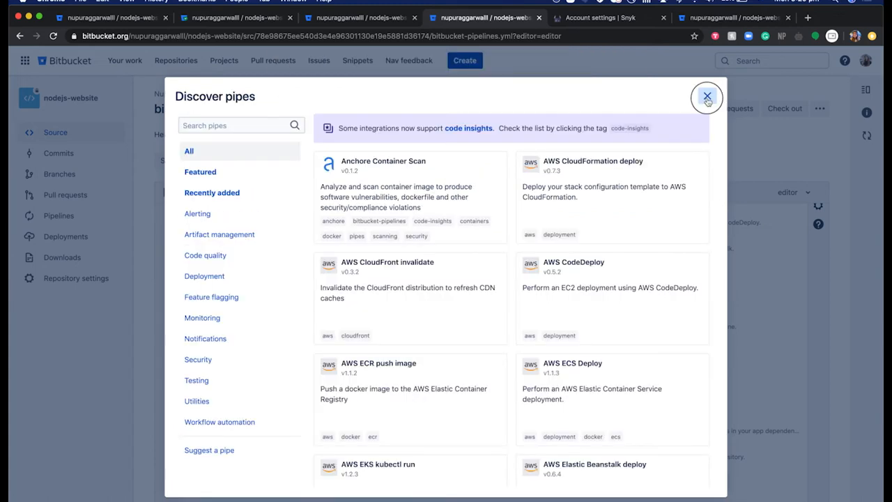
{"action": "left_click", "coordinate": [707, 96]}
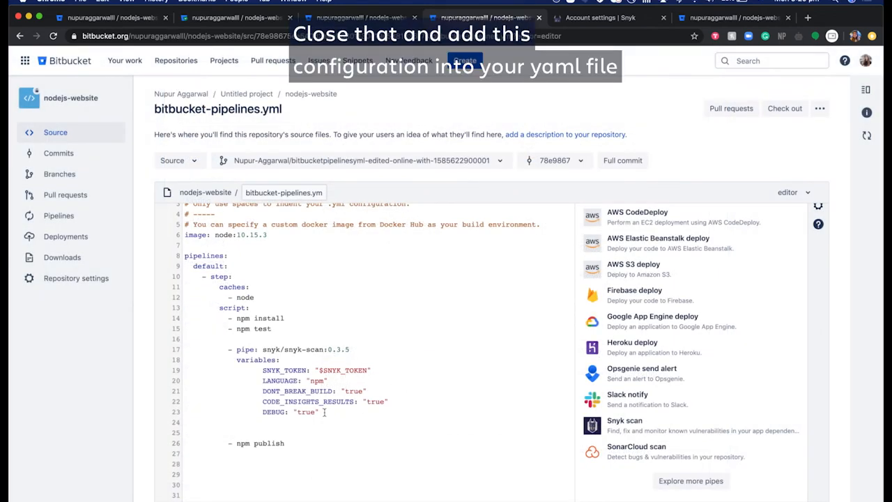